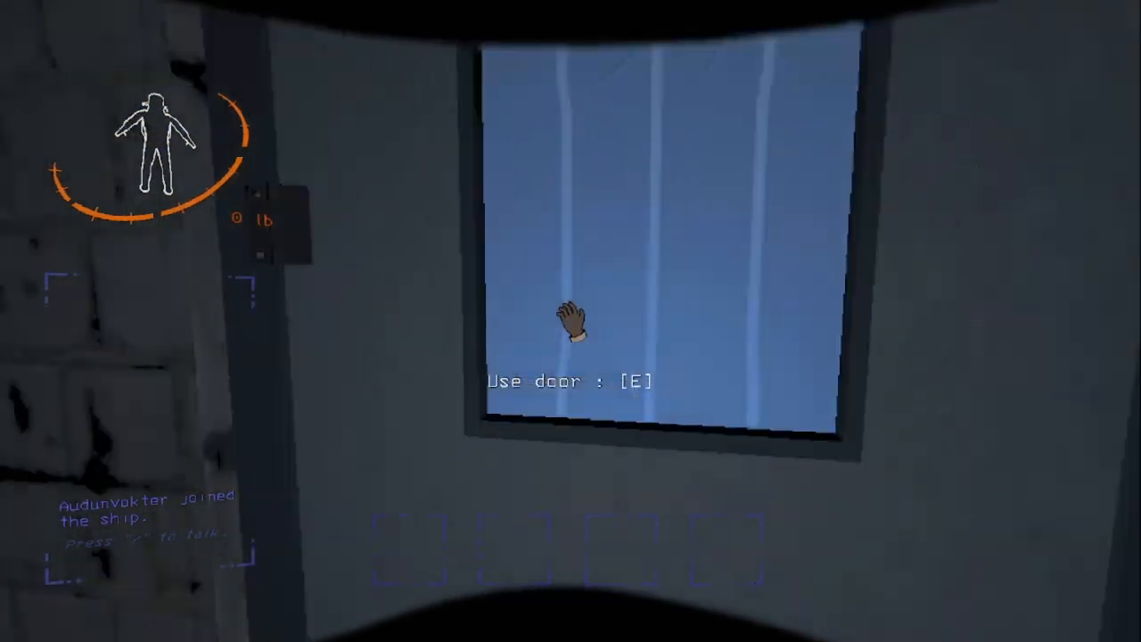
Go through the ship door toward the terminal
key(e)
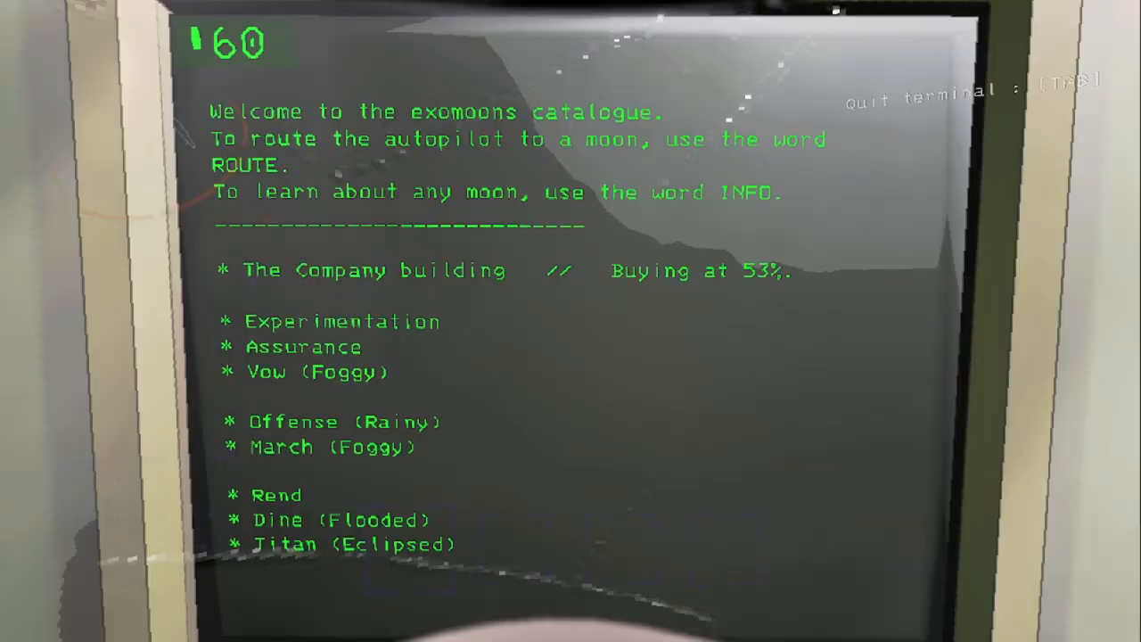
Route the autopilot to 220-Assurance by typing 'Assurance', then leave the terminal
text(Ass)
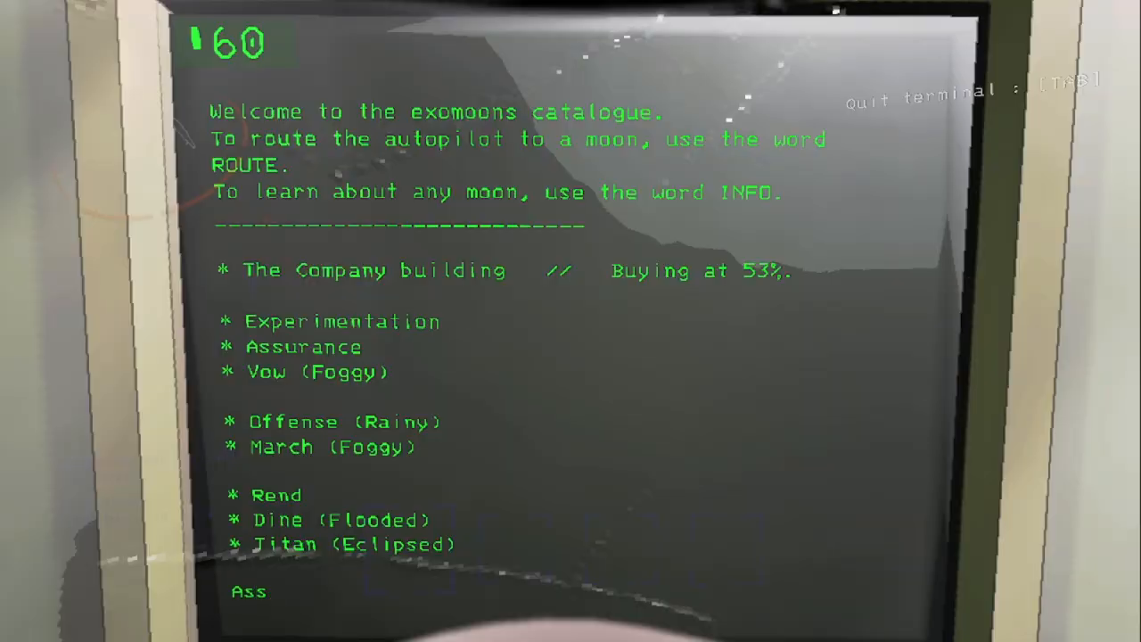
text(uran)
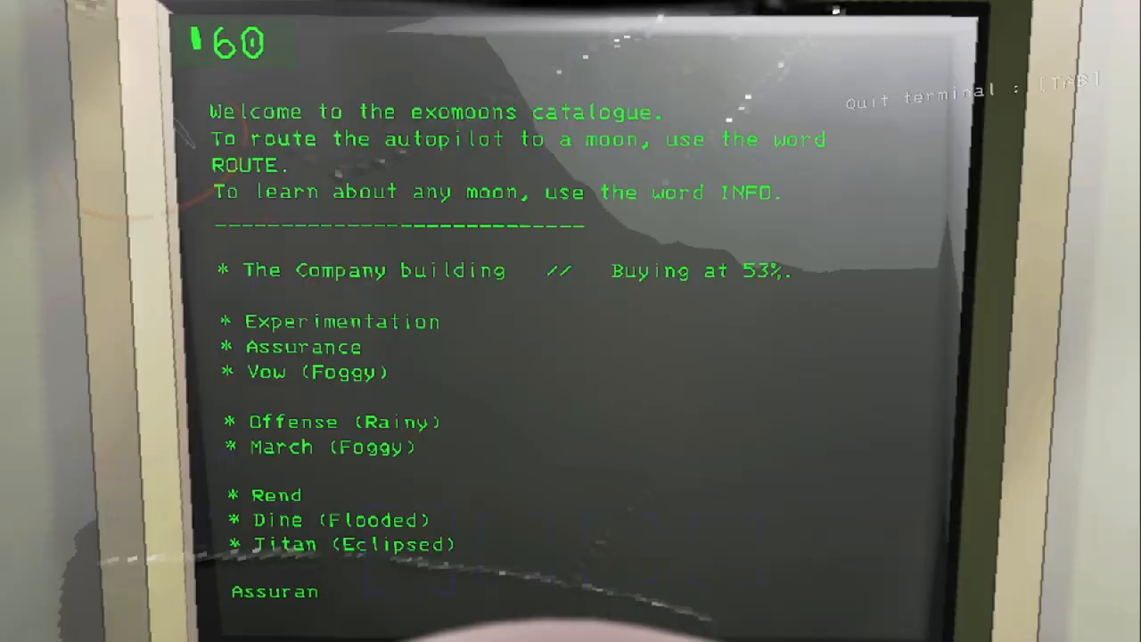
text(ce)
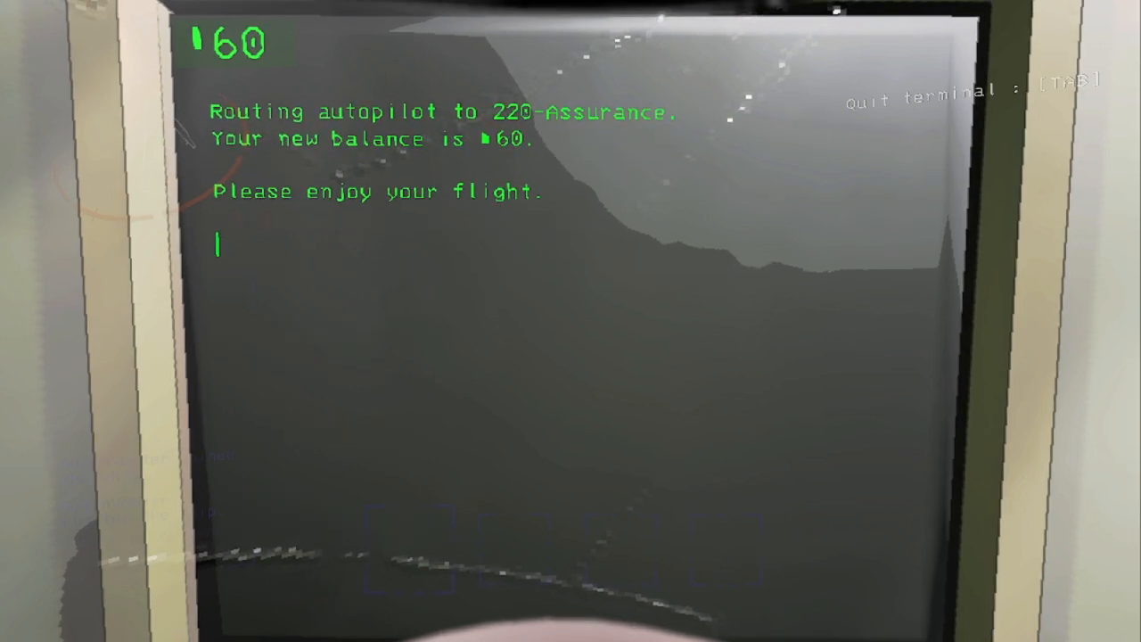
key(Tab)
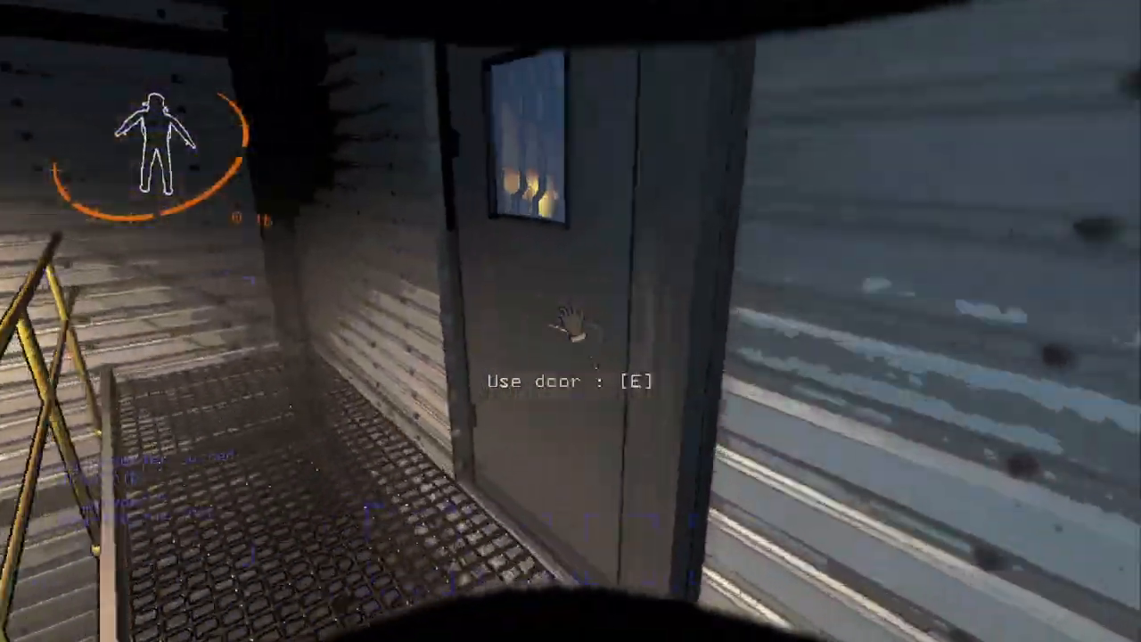
Collect the mold pan, enter the facility through the main entrance and head back with the Apparatus
key(e)
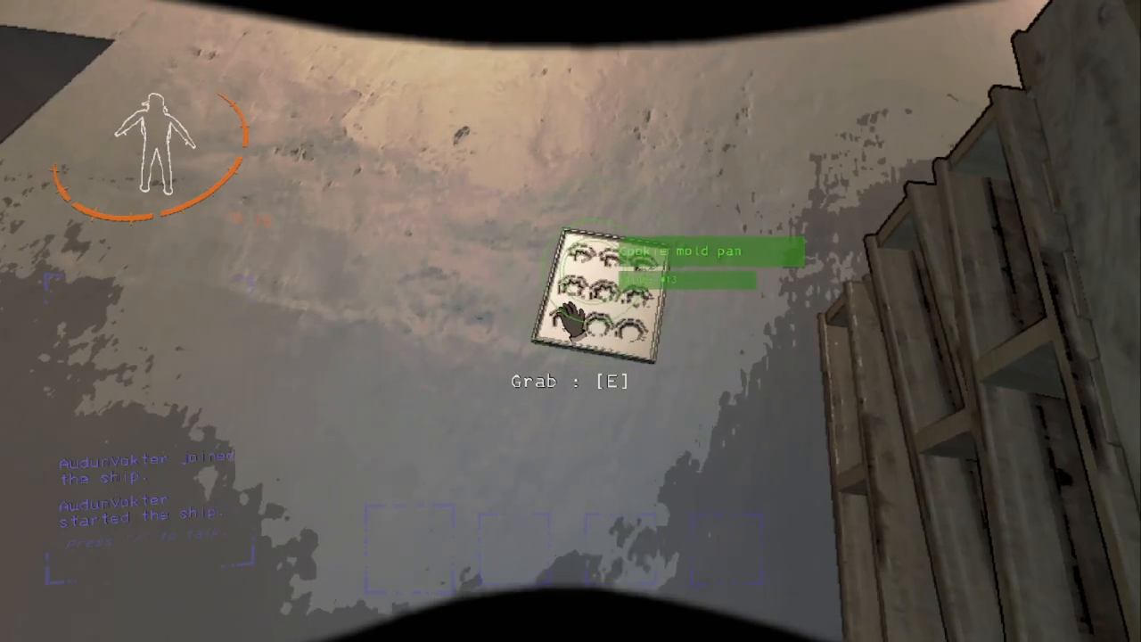
key(e)
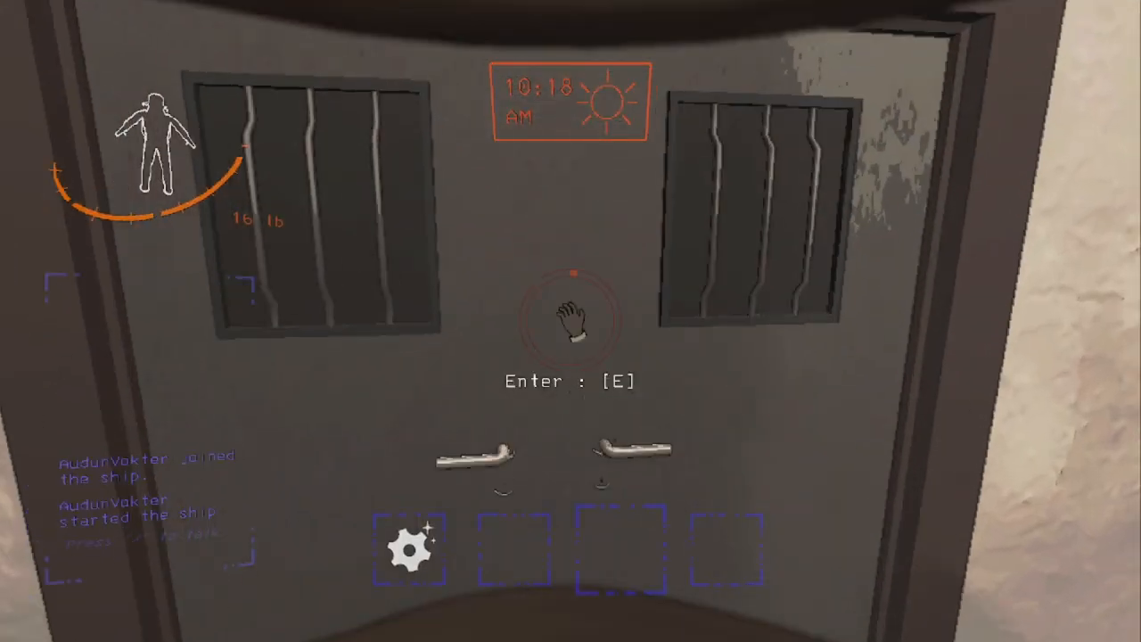
key(e)
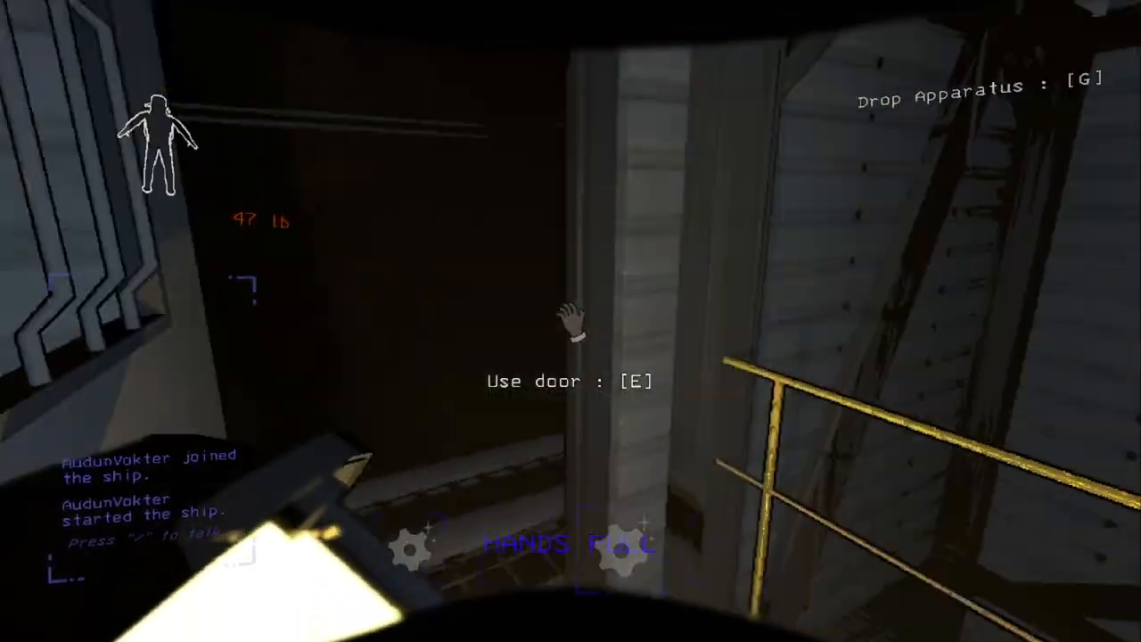
key(e)
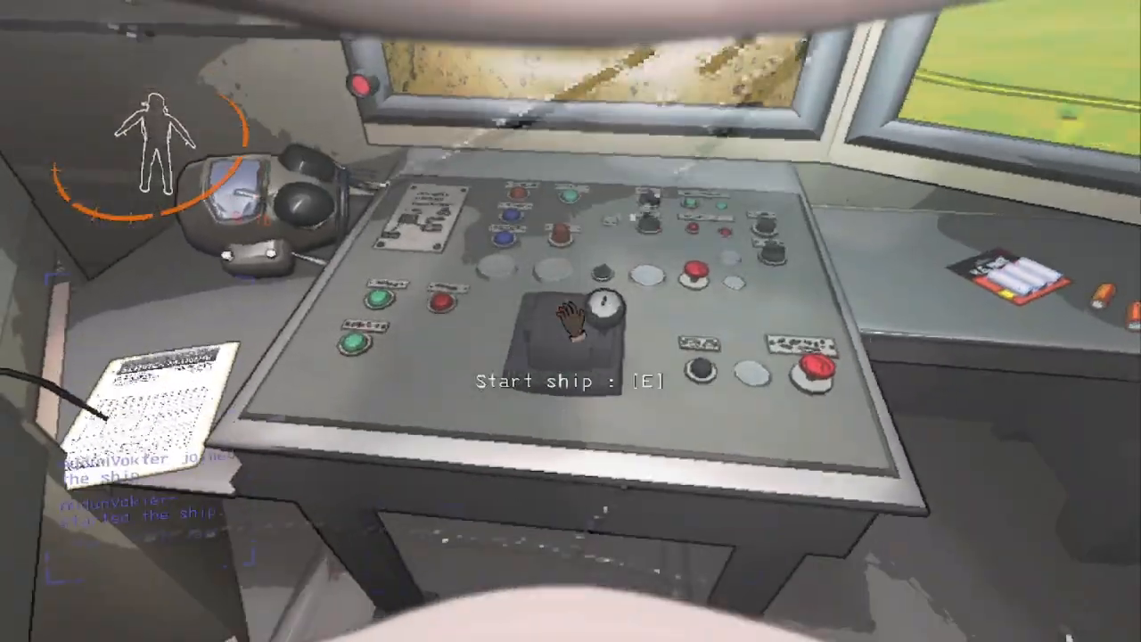
Pull the ship lever to take off from the moon
key(e)
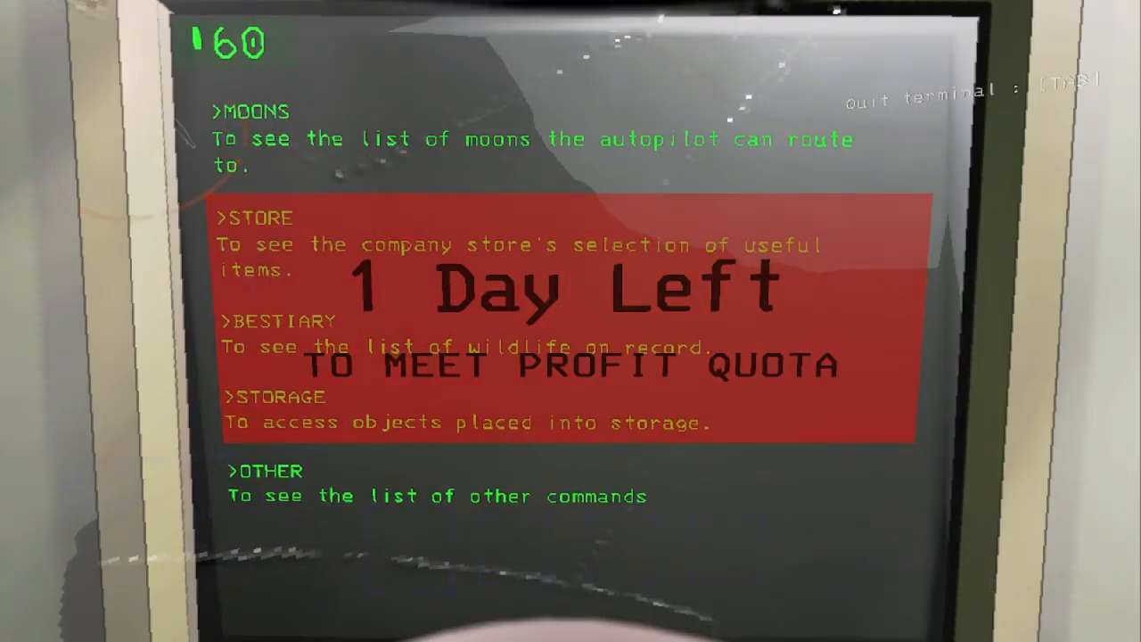
Bring up MOONS, request 'route vow' and confirm the route to 56-Vow
text(MOONS)
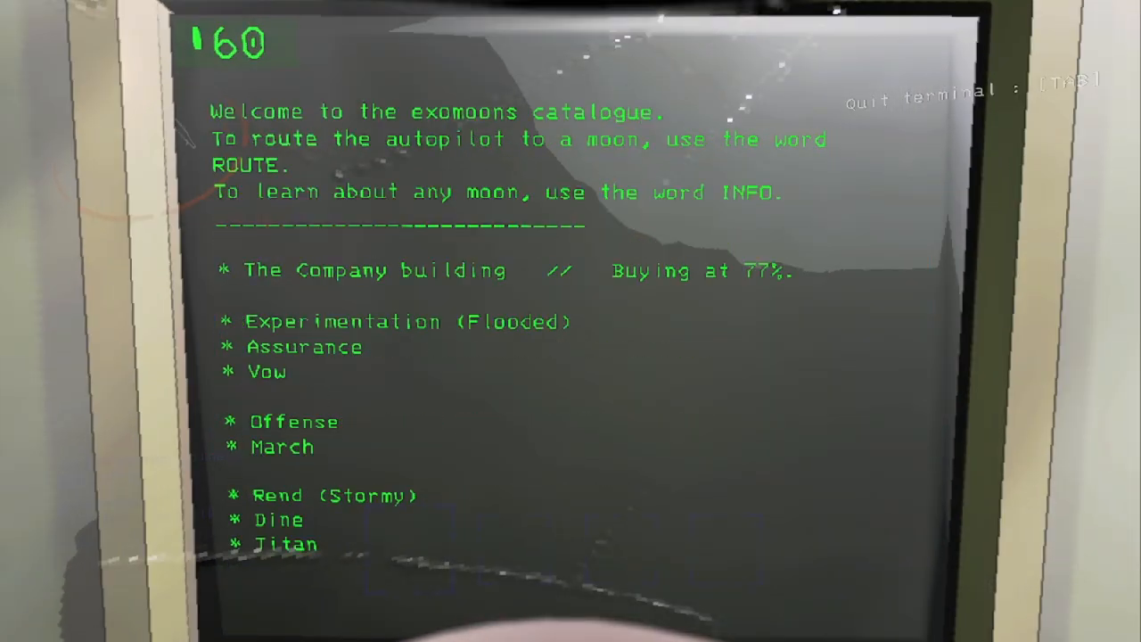
text(route vow)
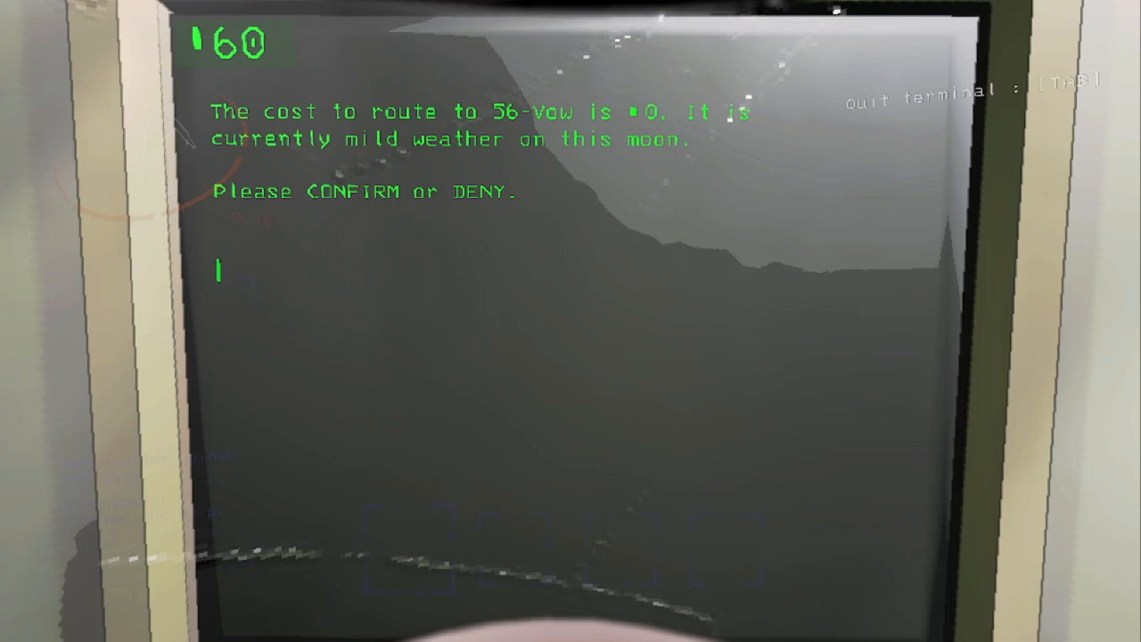
text(co)
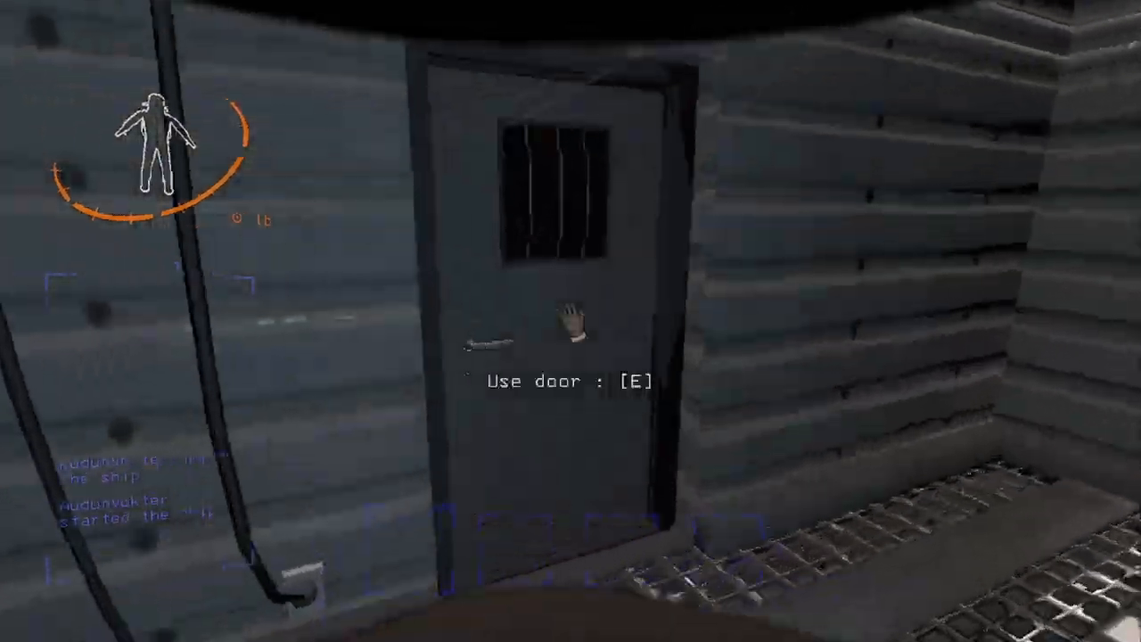
Use the barred facility door to step into the grated metal room
key(e)
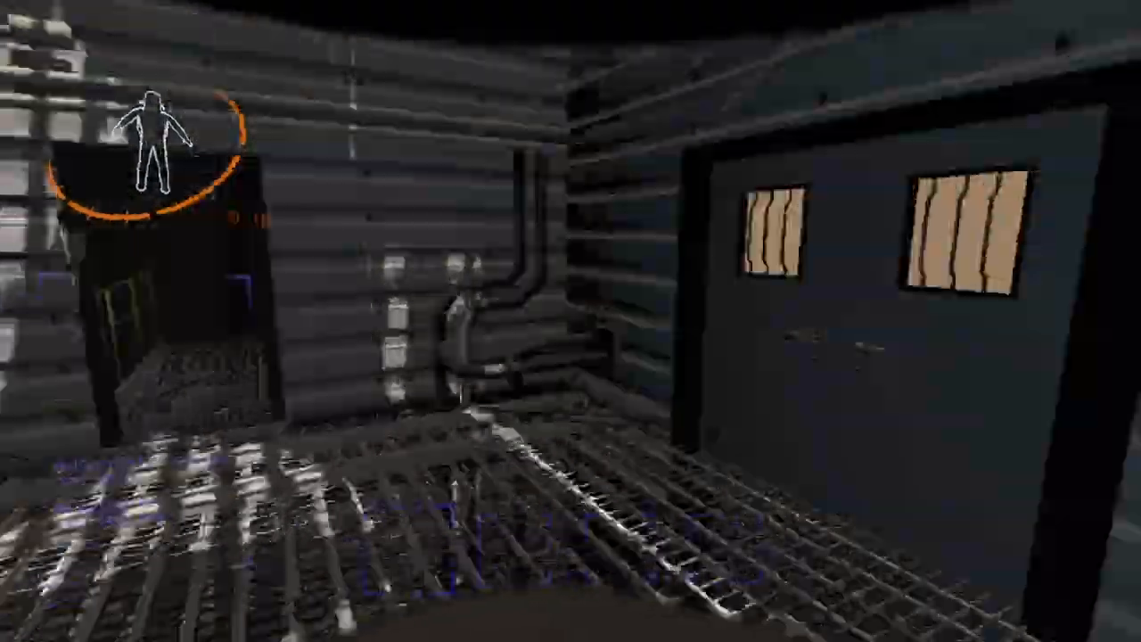
mouse_move(571, 321)
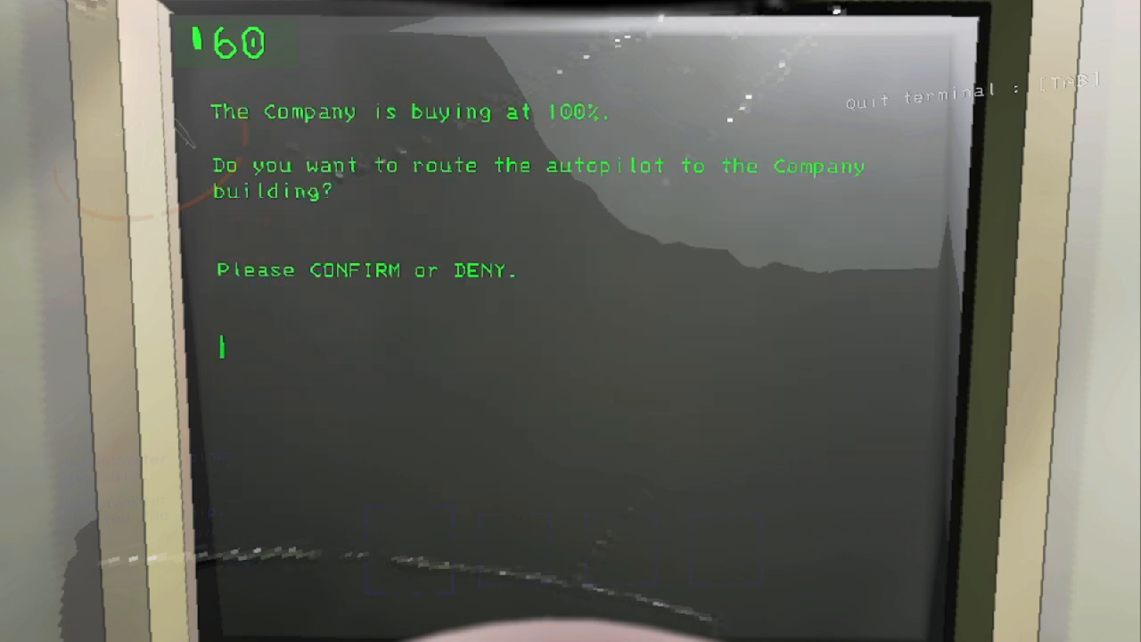
Type CONFIRM to send the ship to the Company building
text(Con)
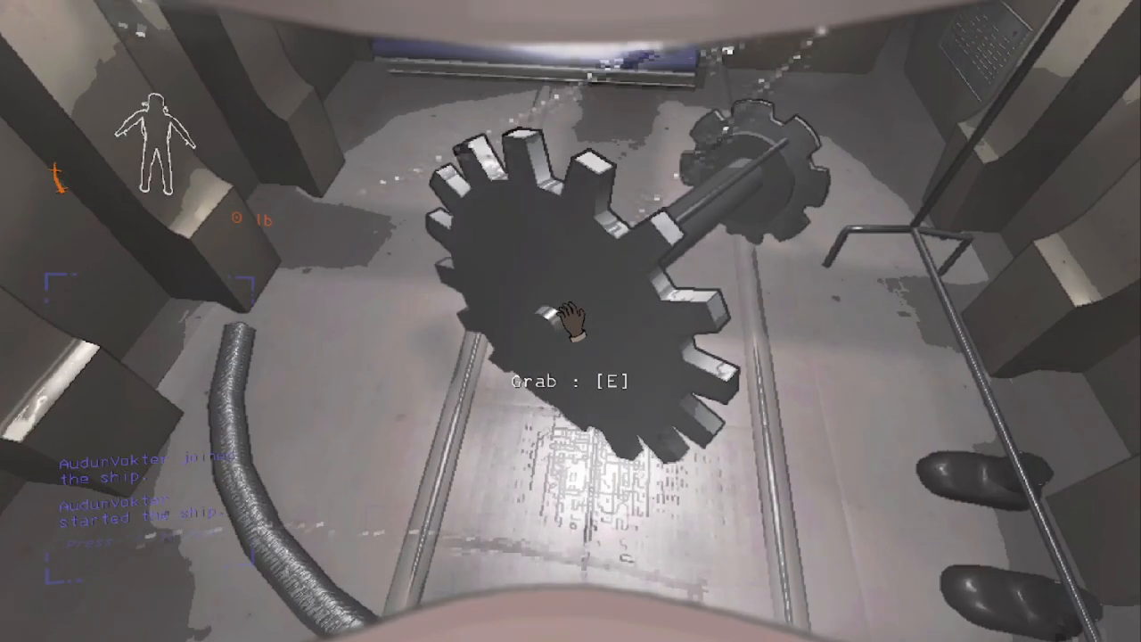
Grab the large axle scrap from the ship floor
key(e)
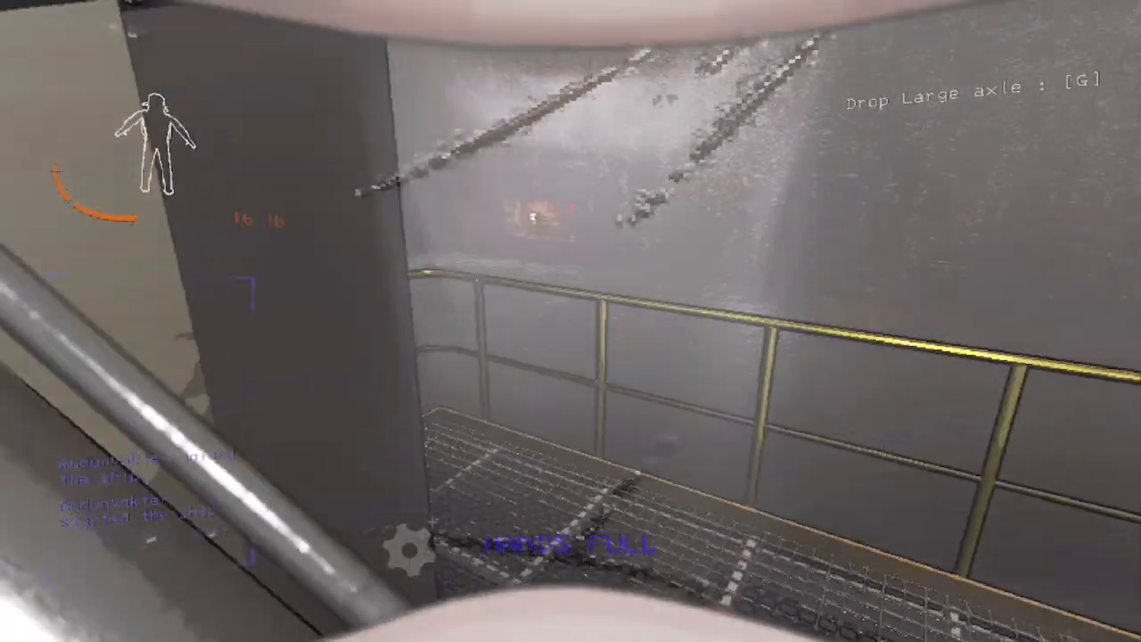